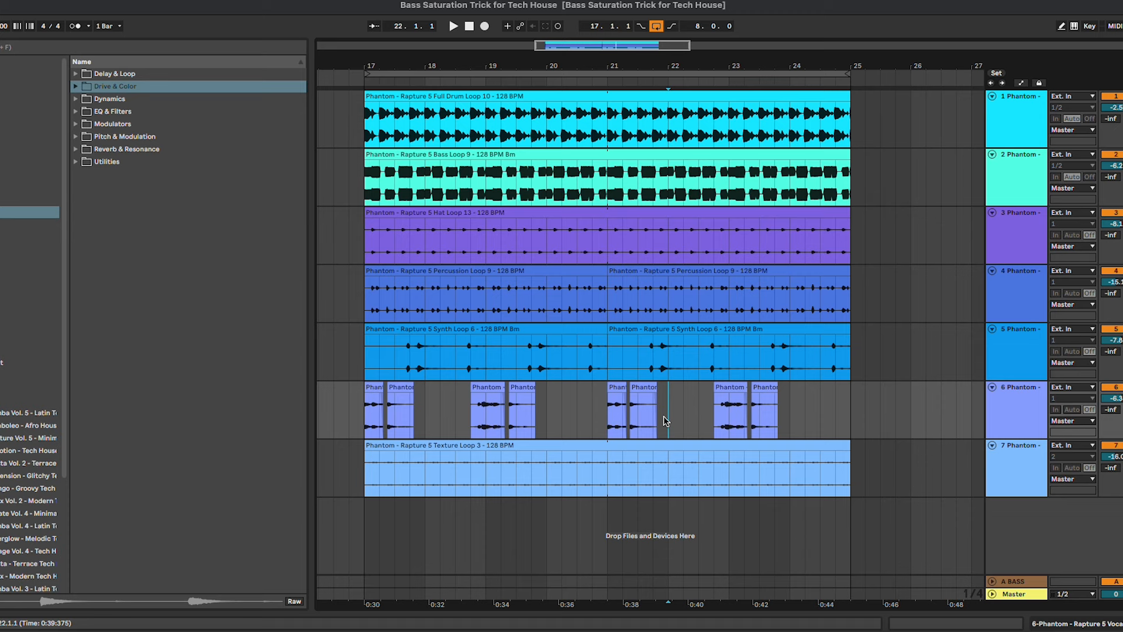
Step: Show the Bass Loop 9 track's device chain with its Compressor and LFOTool
scroll("left", 3)
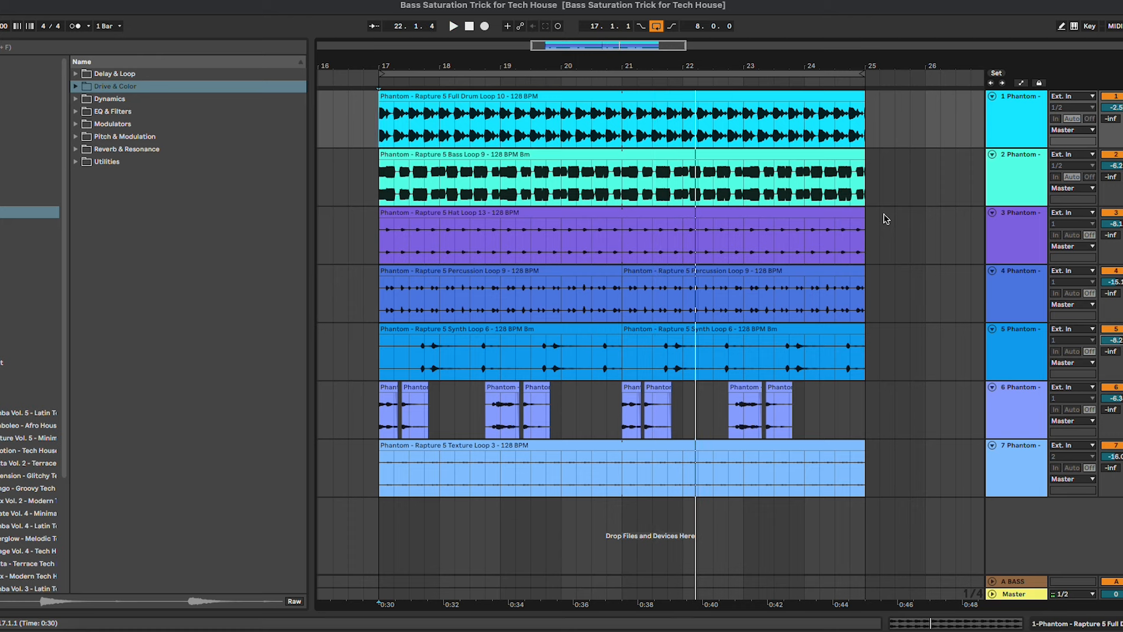
left_click(502, 122)
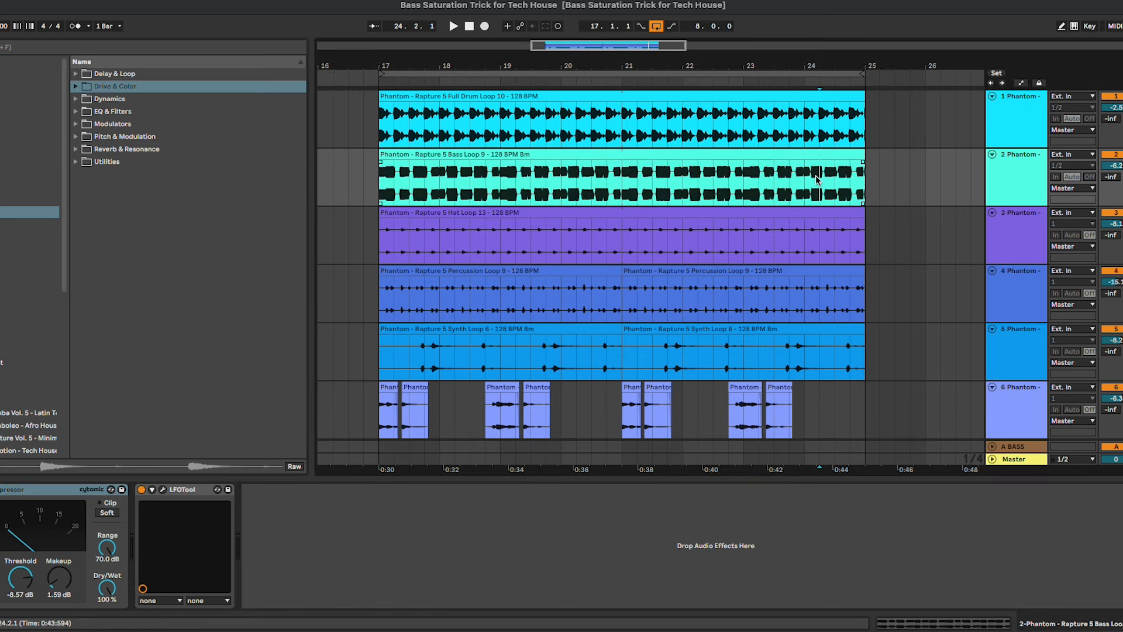
Step: Select the A BASS return track to show its empty device chain
scroll("down", 3)
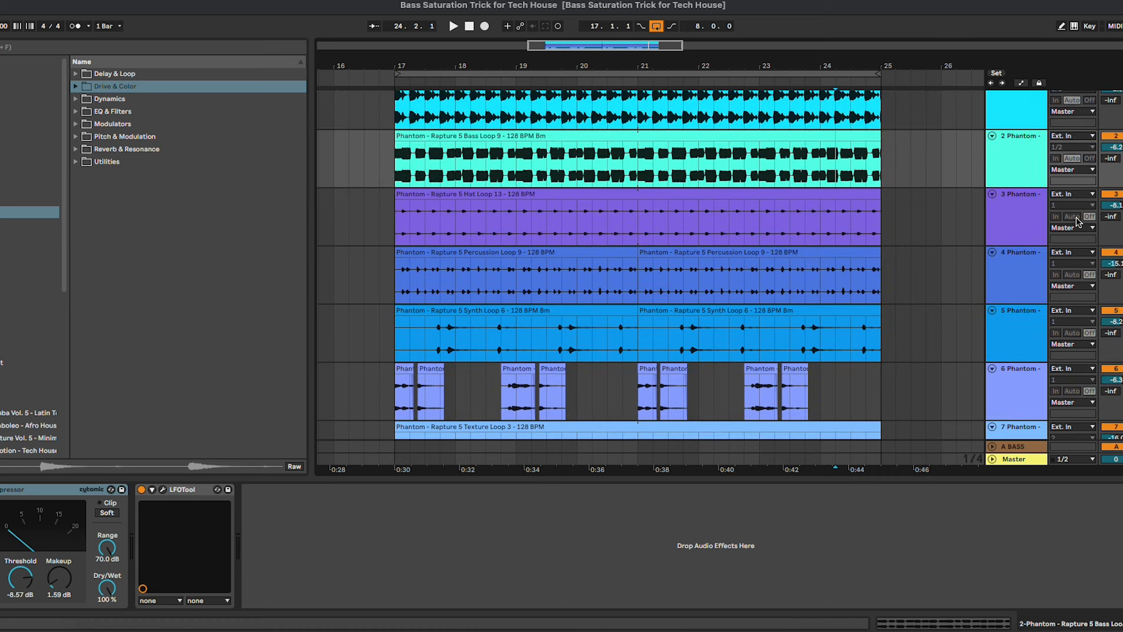
mouse_move(1027, 168)
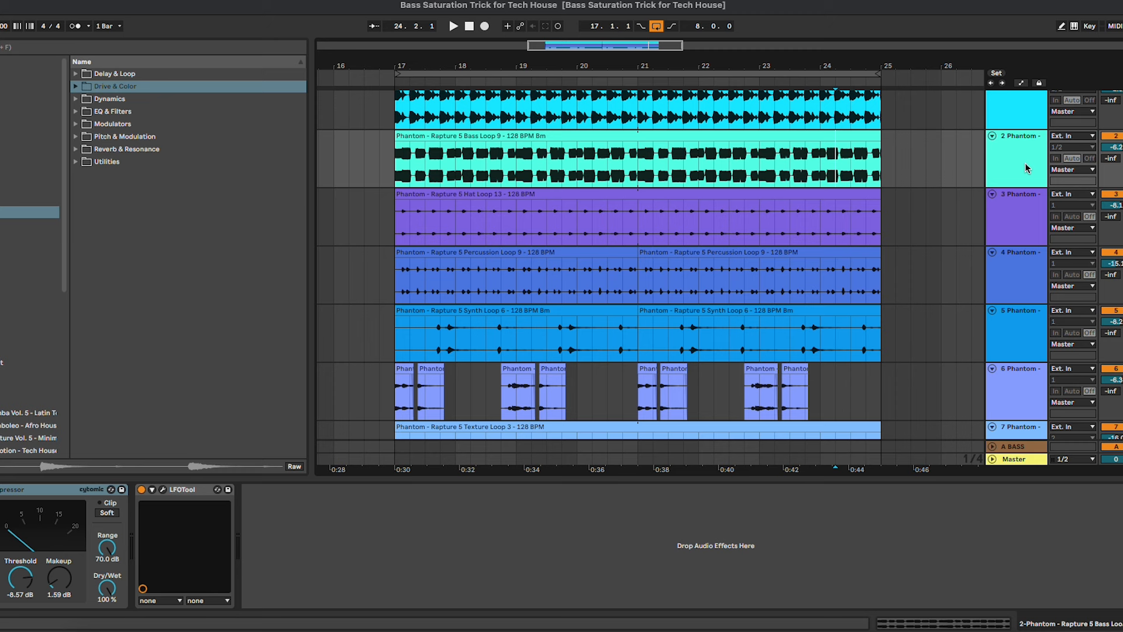
left_click(1013, 446)
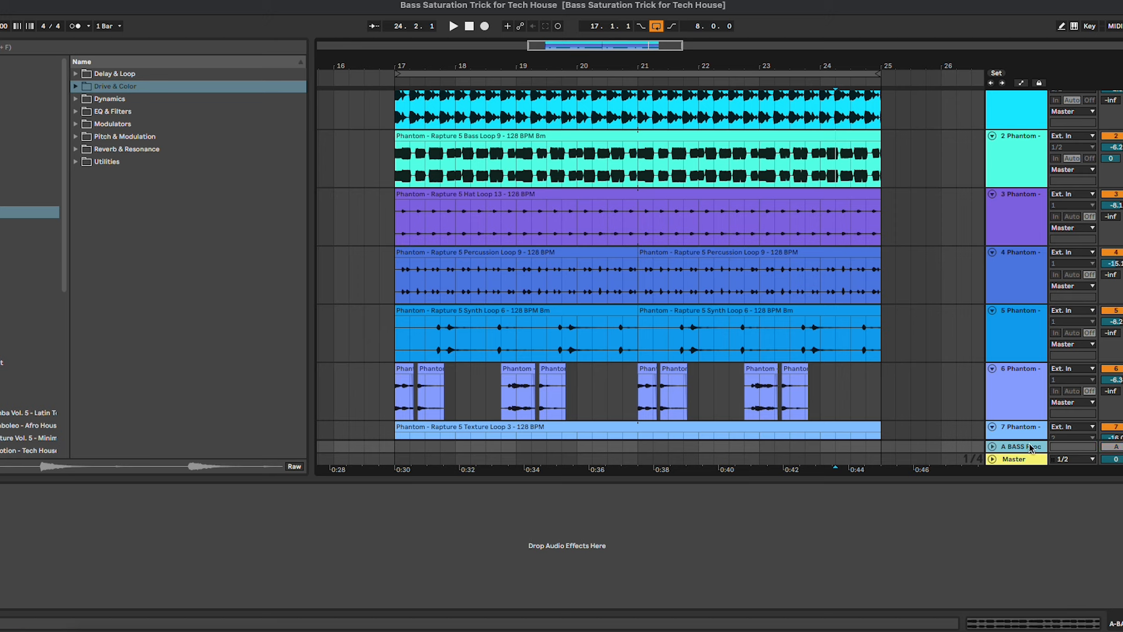
Step: Start playback of the arrangement from the transport bar
left_click(452, 26)
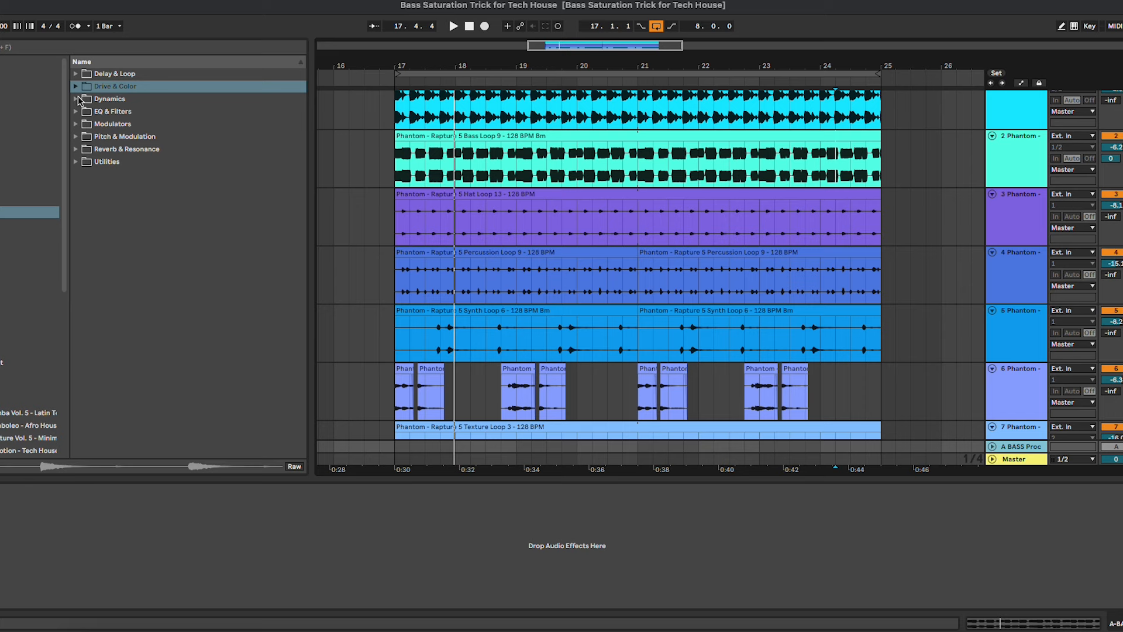
Step: Browse the Dynamics audio effects to add a Glue Compressor to the BASS return
left_click(75, 98)
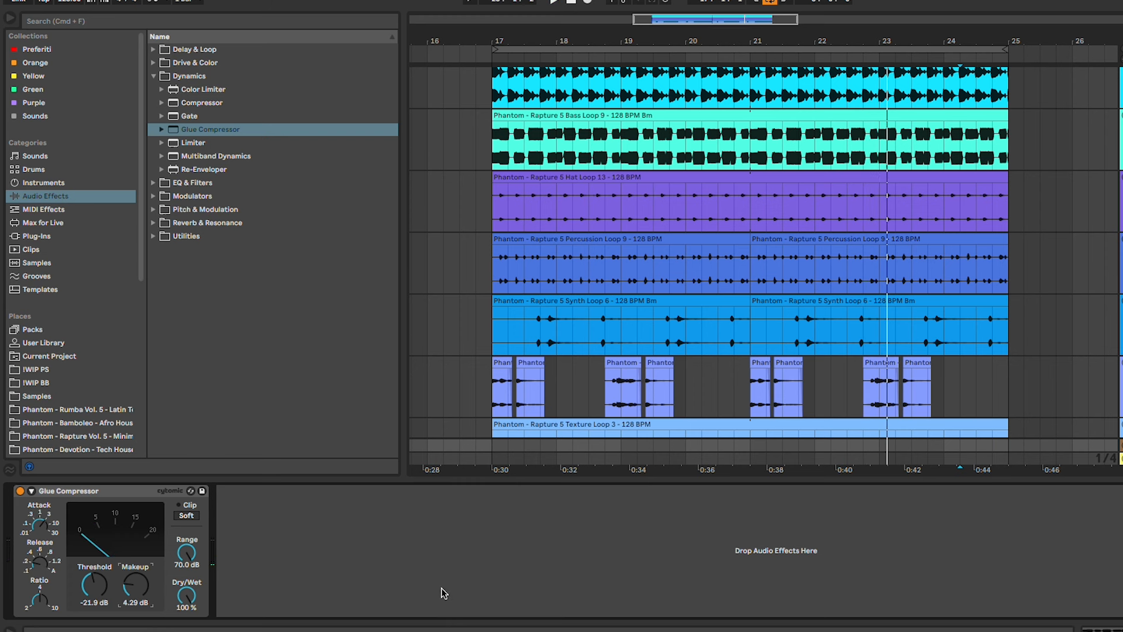
mouse_move(279, 230)
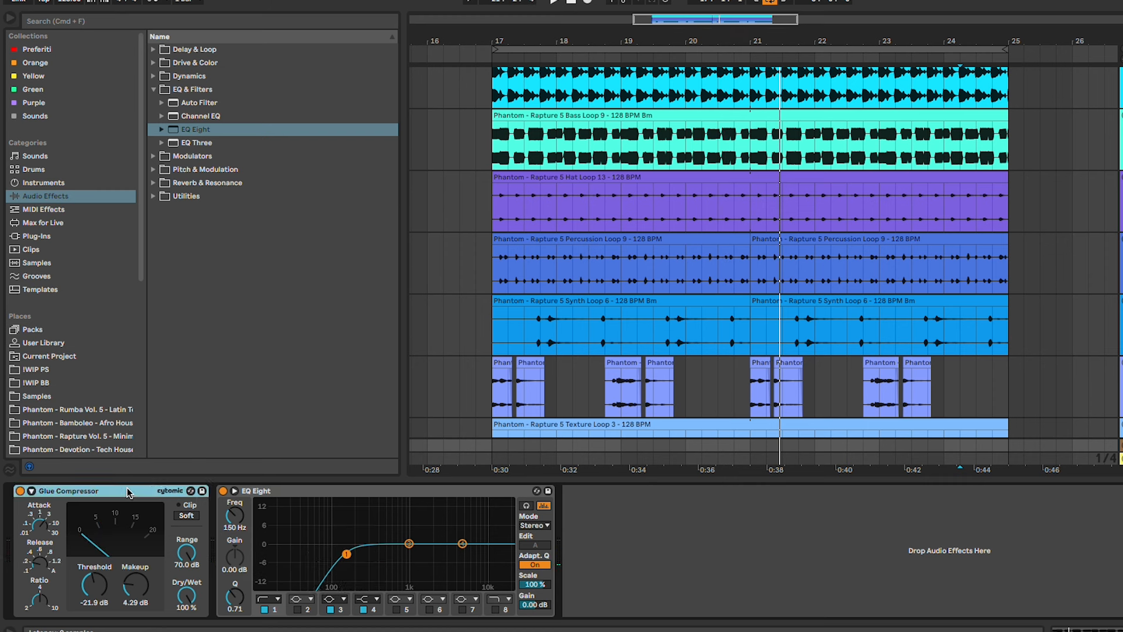
mouse_move(373, 531)
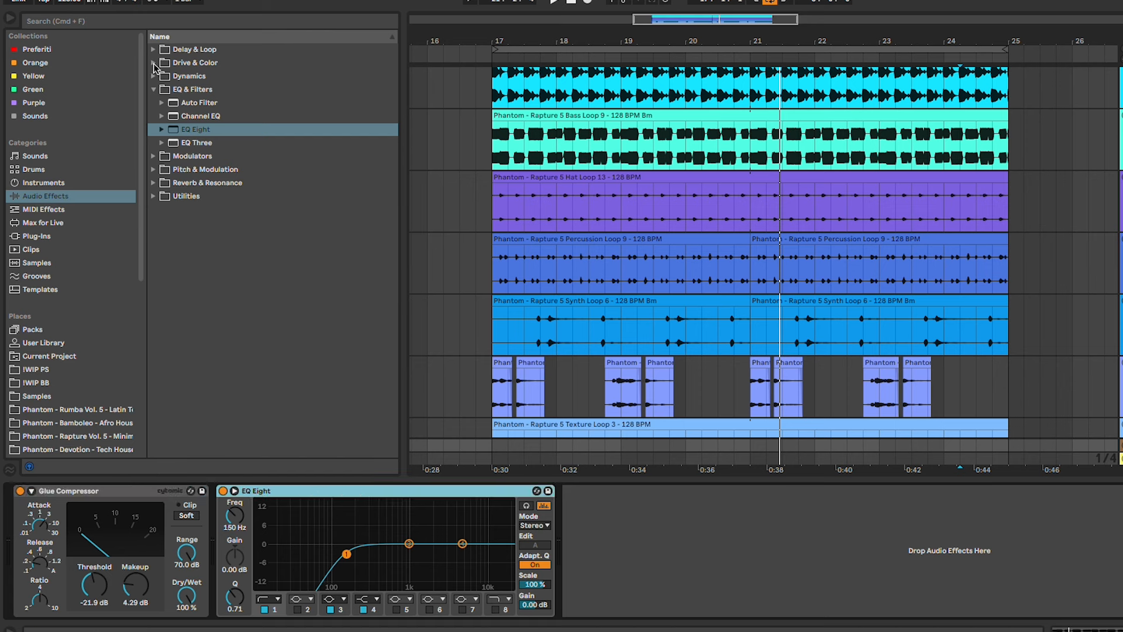
Step: Browse the Drive & Color effects to add a Saturator after the EQ Eight
left_click(153, 62)
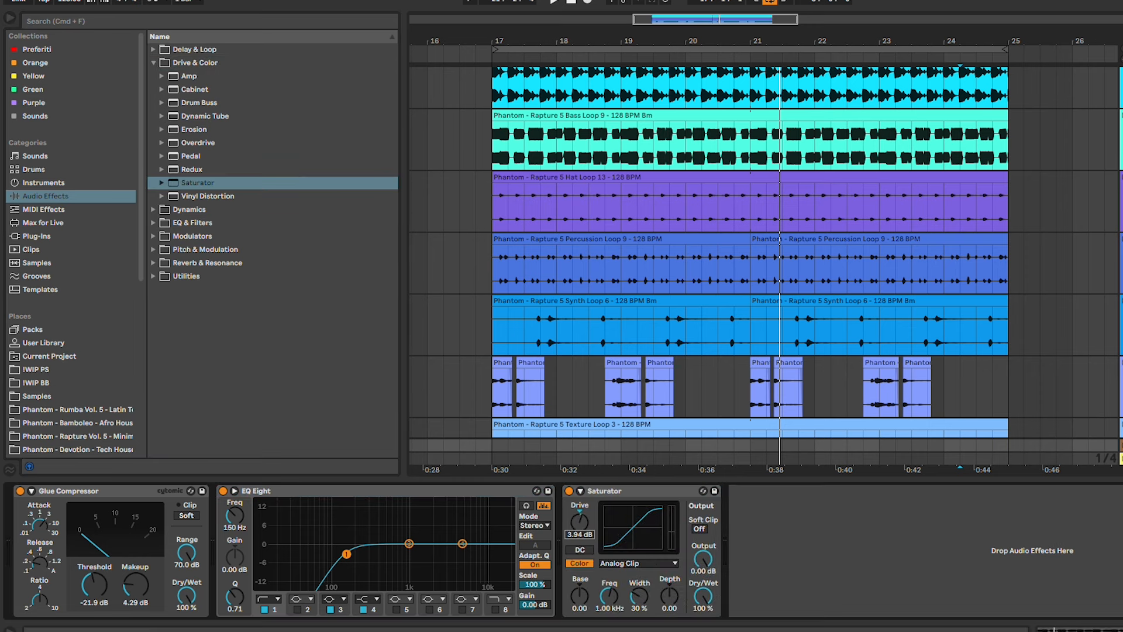
mouse_move(637, 492)
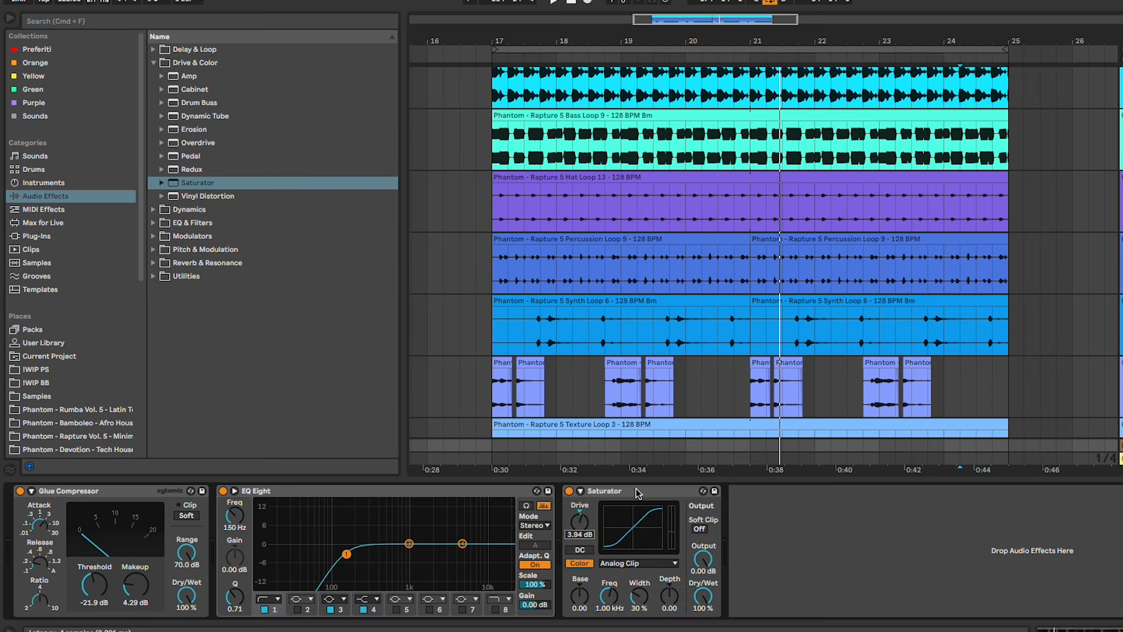
Step: Audition Saturator curve shapes, trying Medium Curve and Sinoid Fold before settling on Soft Sine
left_click(633, 563)
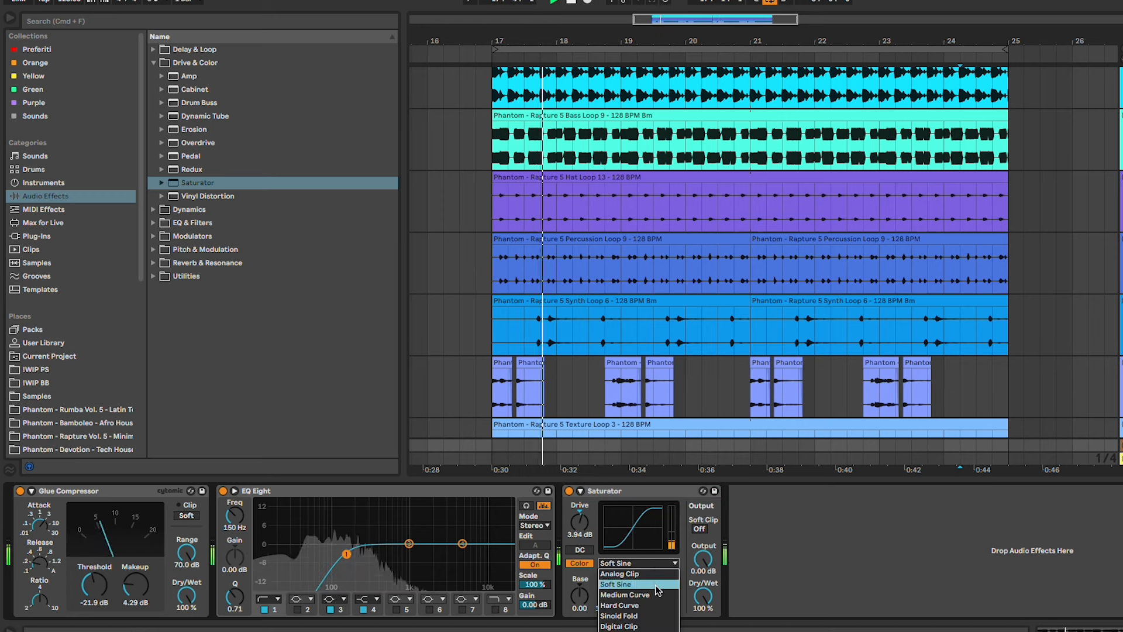
left_click(624, 594)
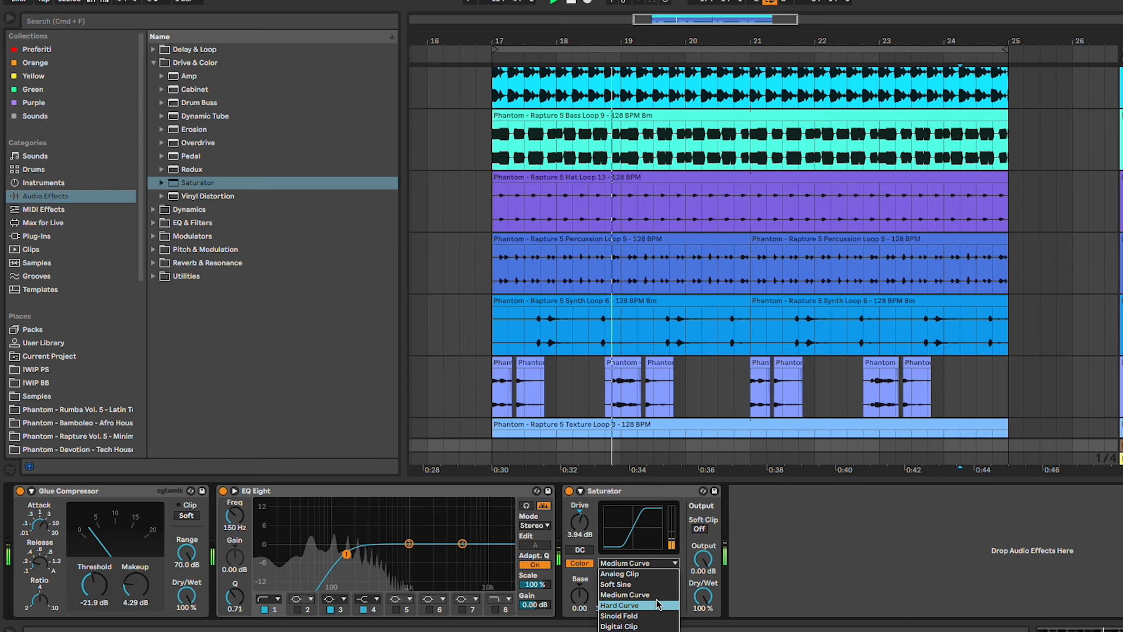
left_click(619, 616)
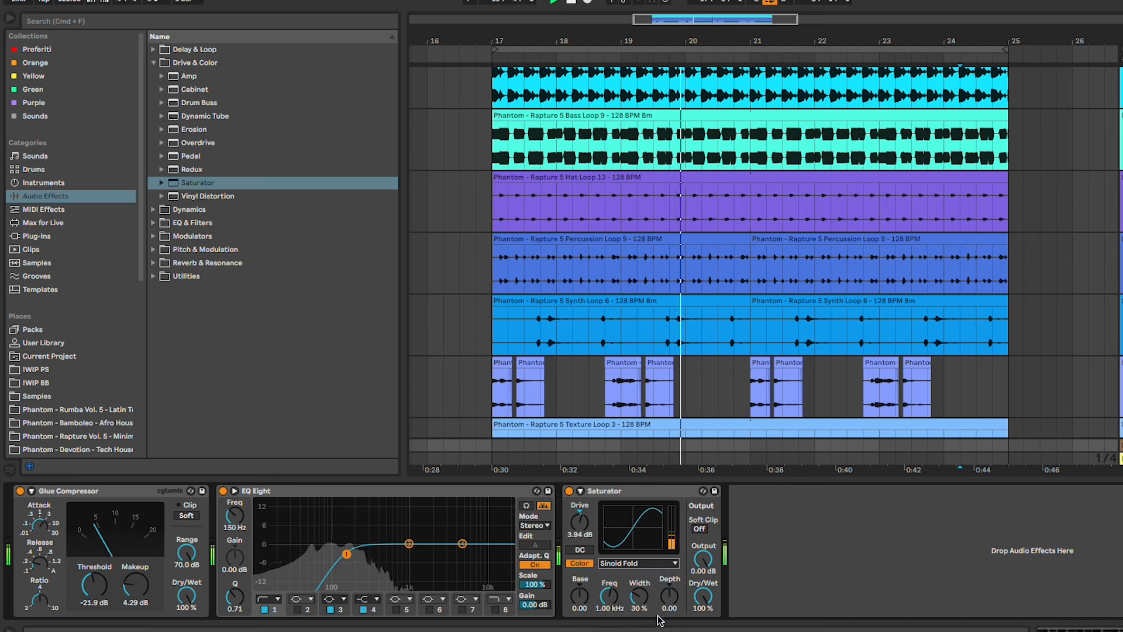
left_click(631, 563)
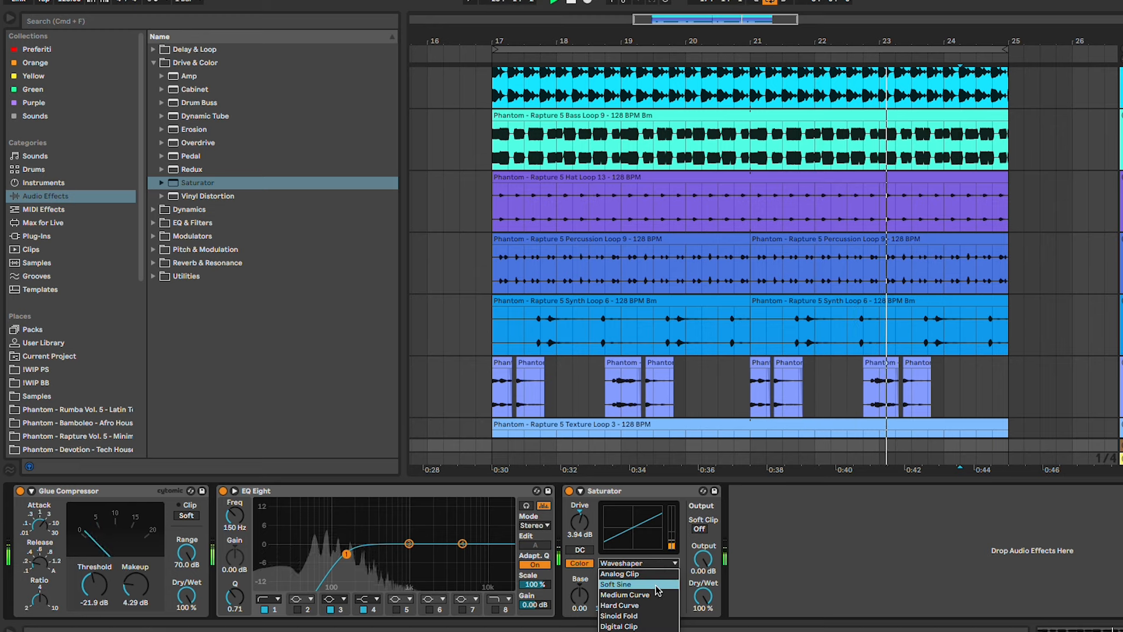
left_click(616, 584)
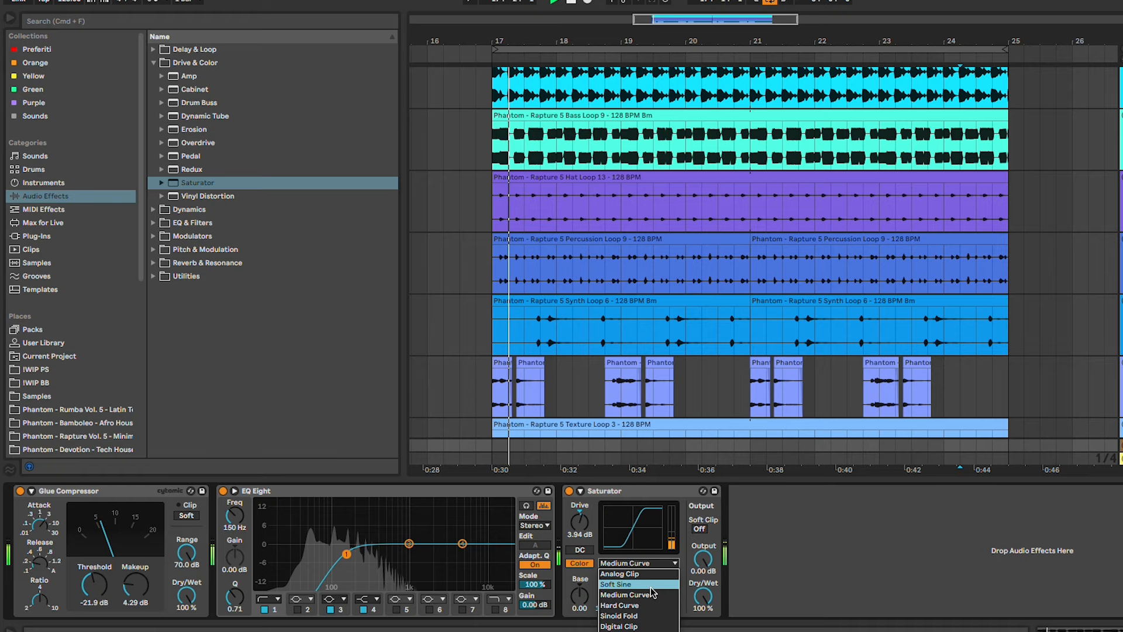
left_click(617, 583)
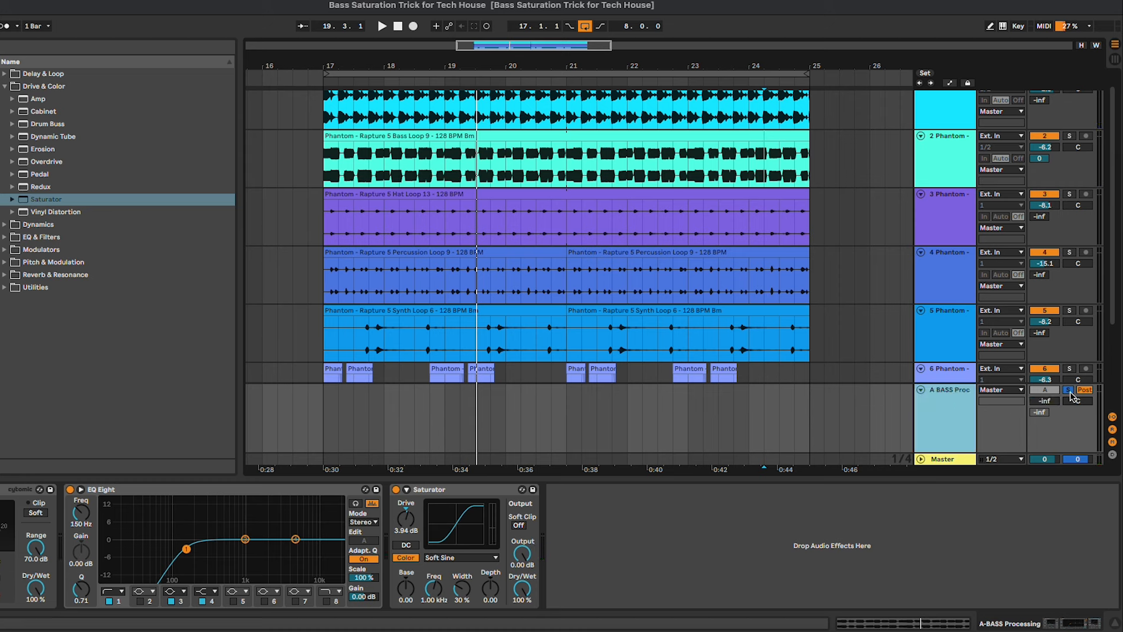
Step: Switch the BASS Processing return on and raise its level so the saturated bass is heard
left_click(1069, 390)
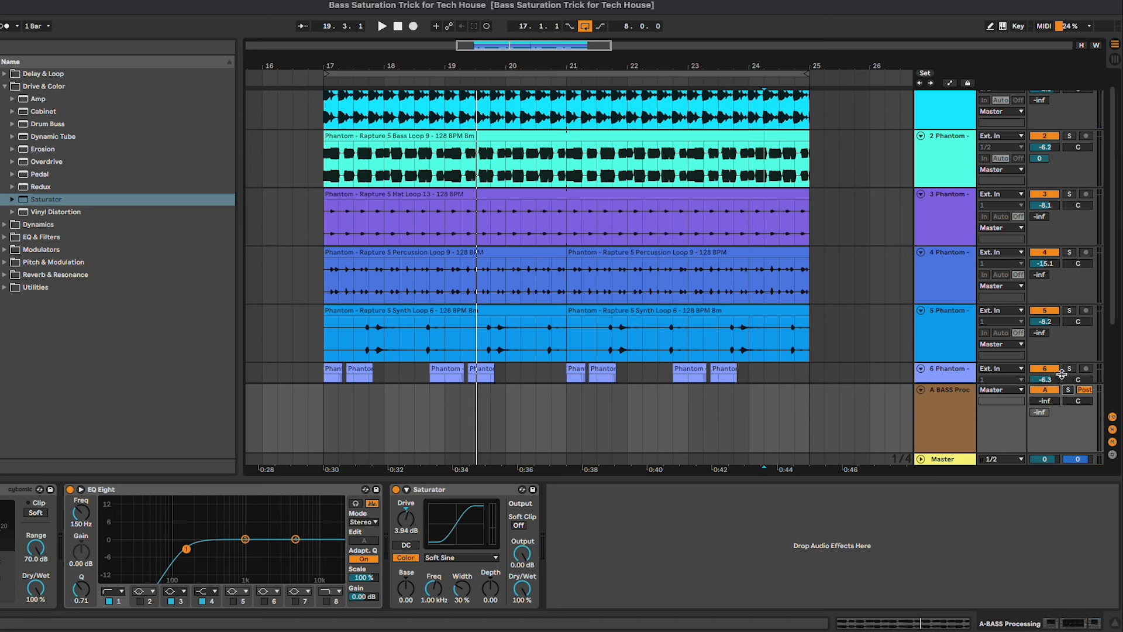
left_click(381, 25)
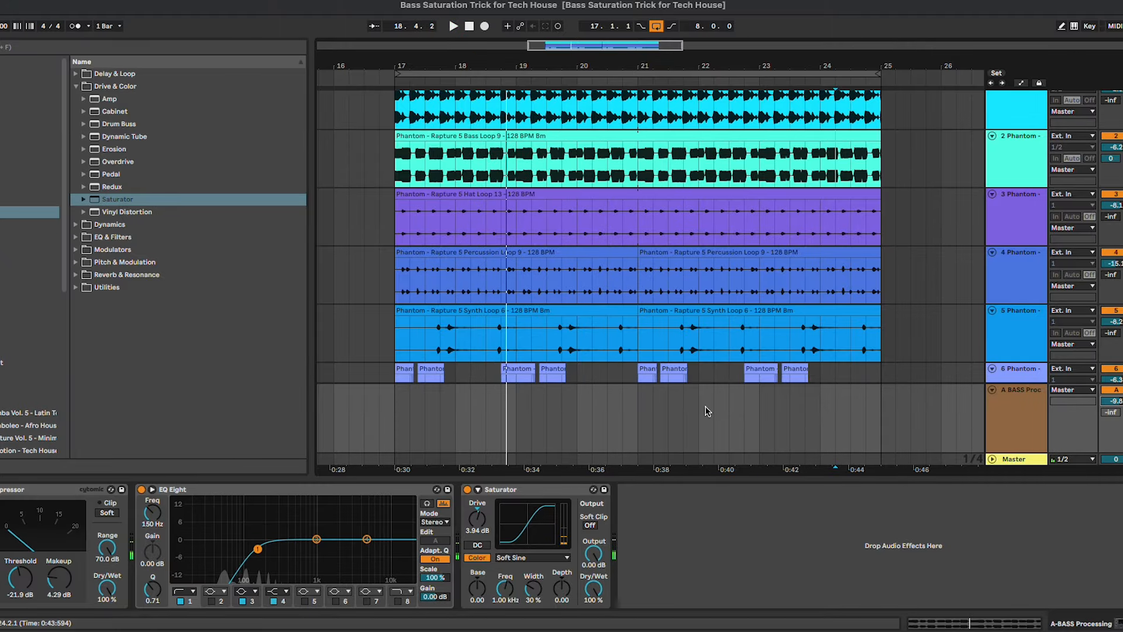
scroll("right", 3)
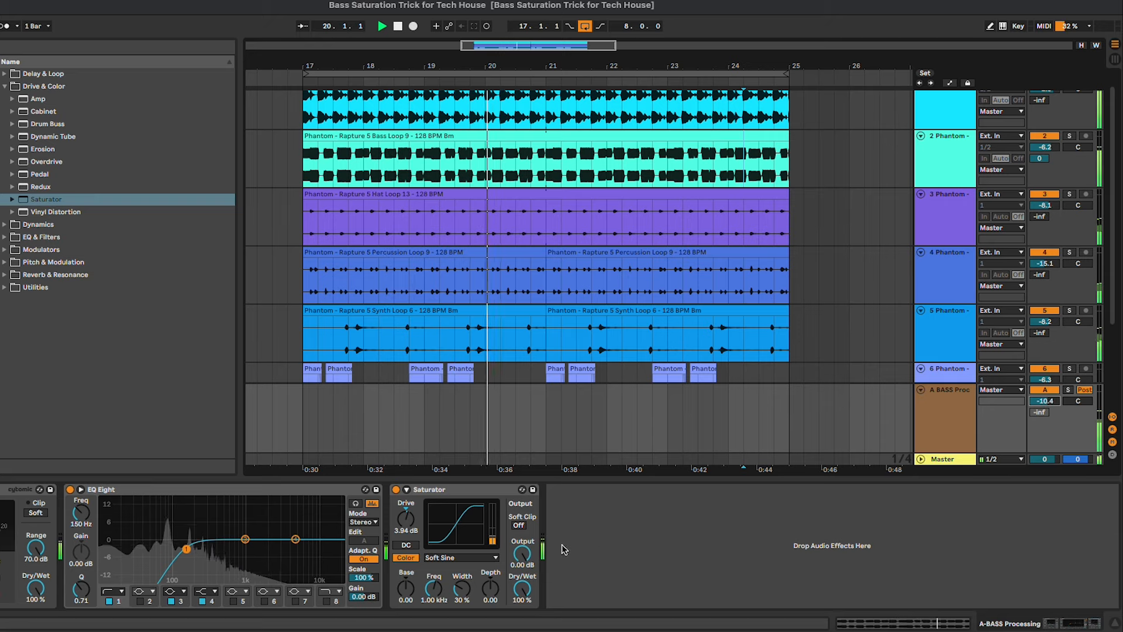
Step: Set the return's Saturator to Medium Curve with the return around -17 dB during playback
left_click(457, 557)
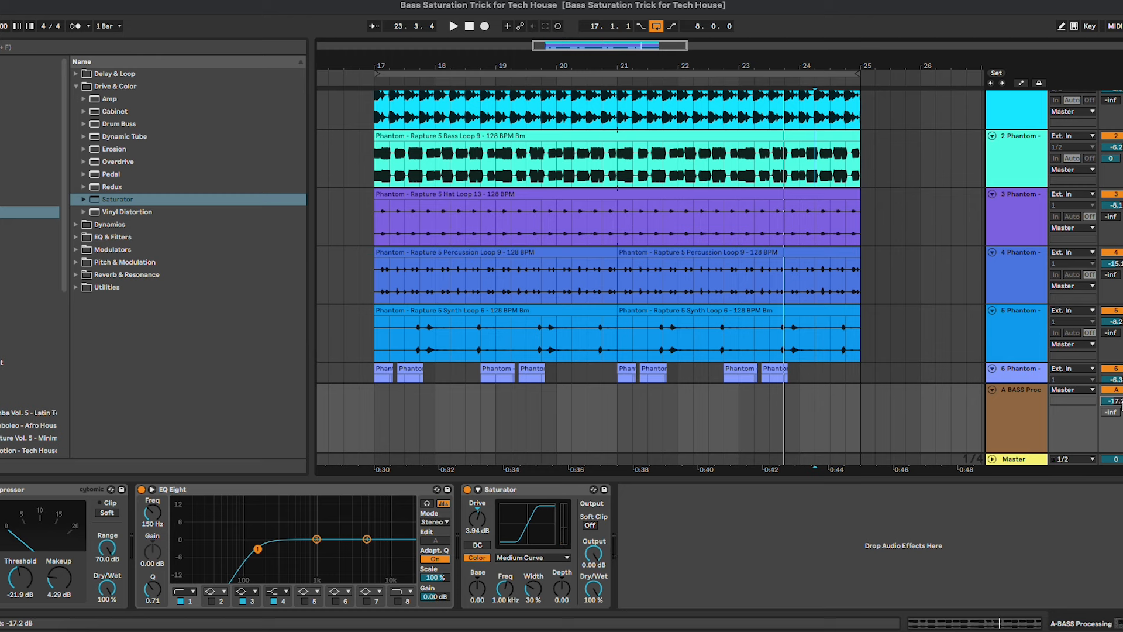
left_click(451, 26)
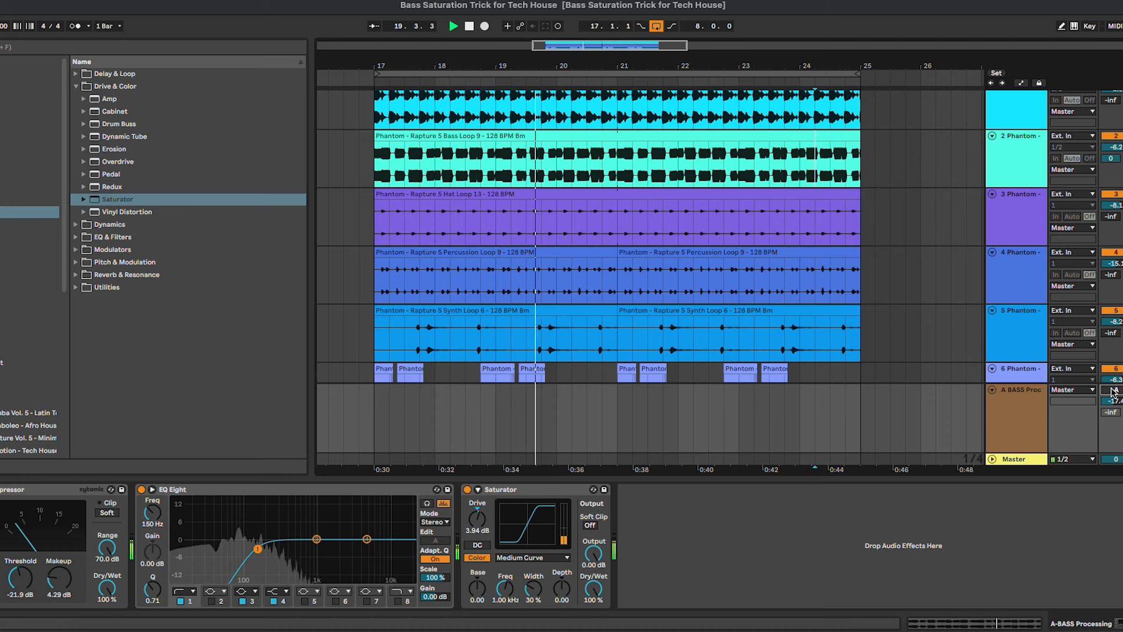
Step: Return to the bass loop track's Compressor (about -8.57 dB threshold) and LFOTool
left_click(452, 25)
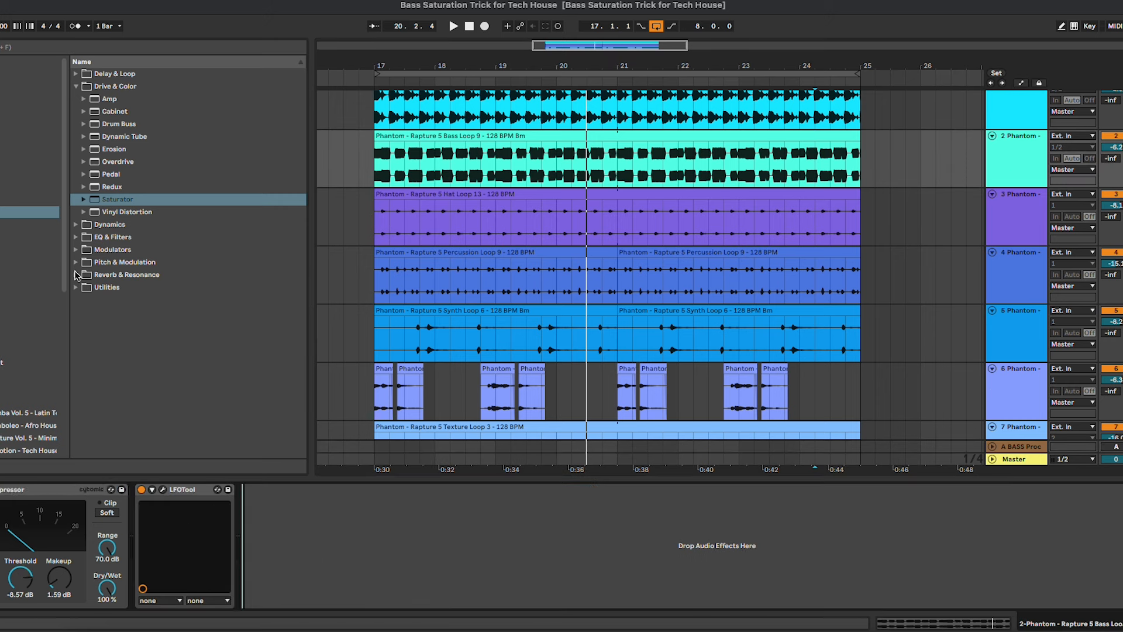
Step: Add an Audio Effect Rack from Utilities and paste the Glue Compressor–EQ–Saturator devices into its Processing chain
left_click(75, 86)
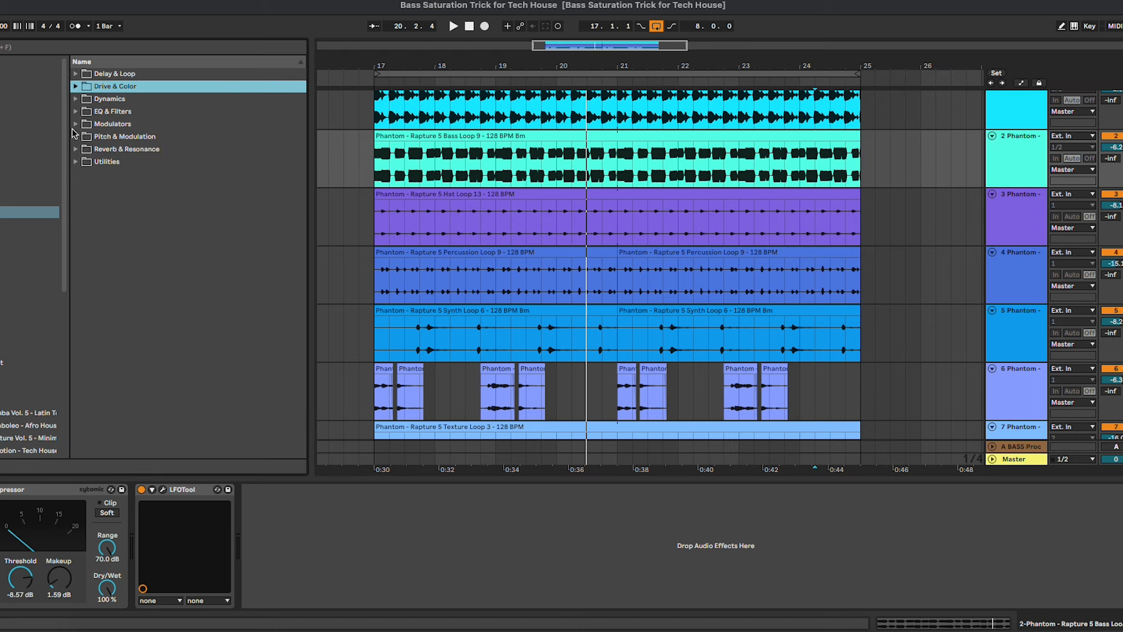
left_click(76, 162)
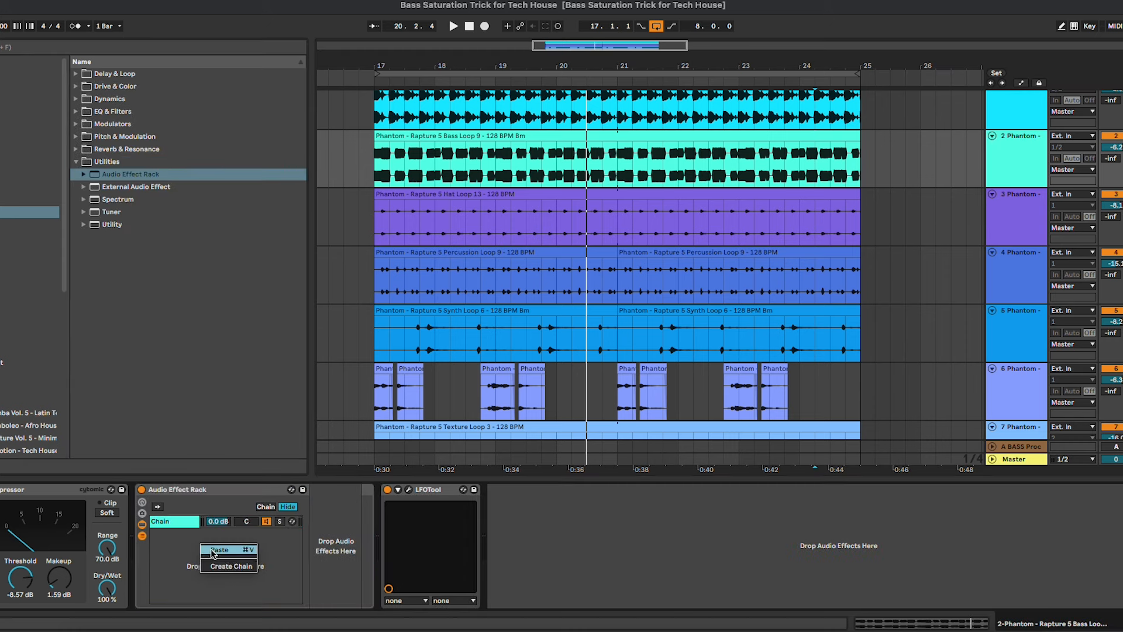
left_click(229, 565)
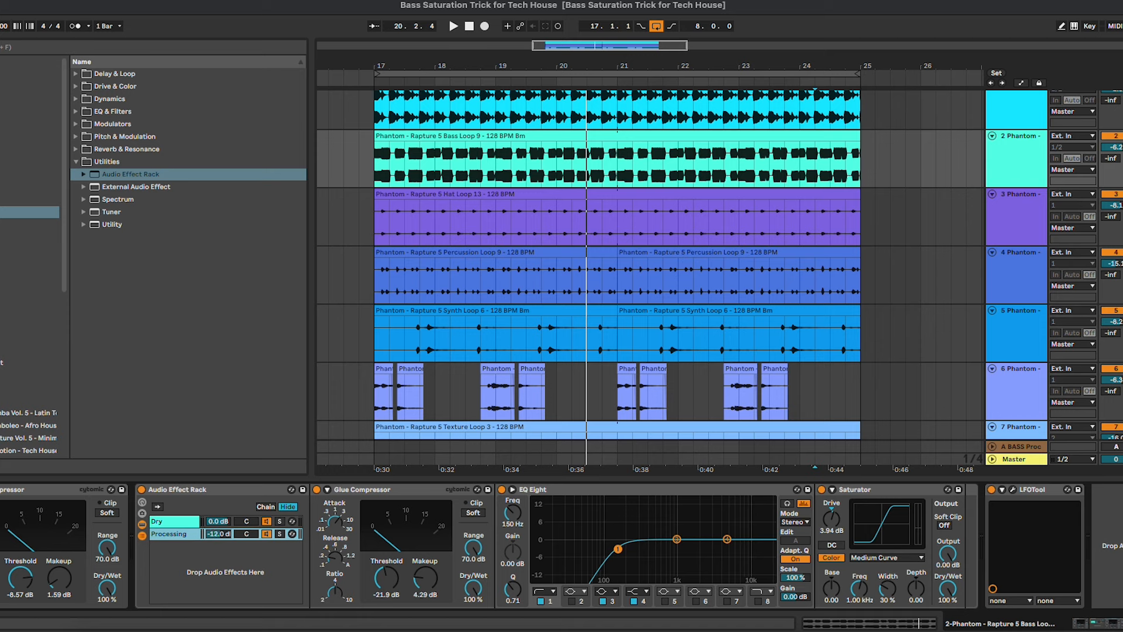
Step: Play back and soften the Processing chain: threshold -16.2 dB, drive 3.43 dB, level -12.7 dB
left_click(451, 26)
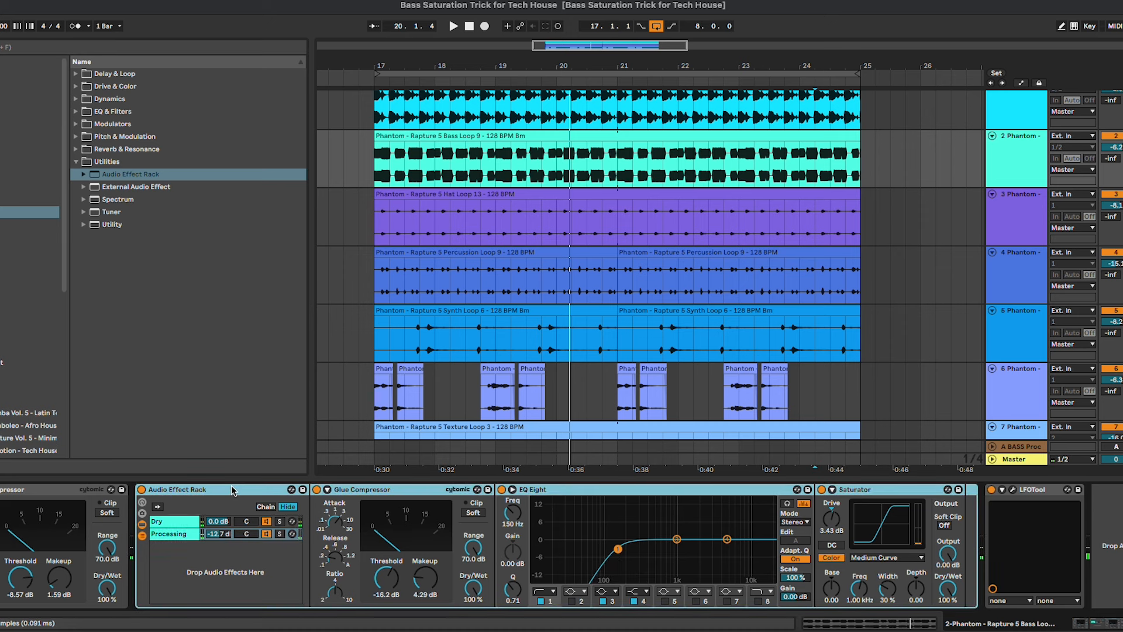
left_click(1017, 445)
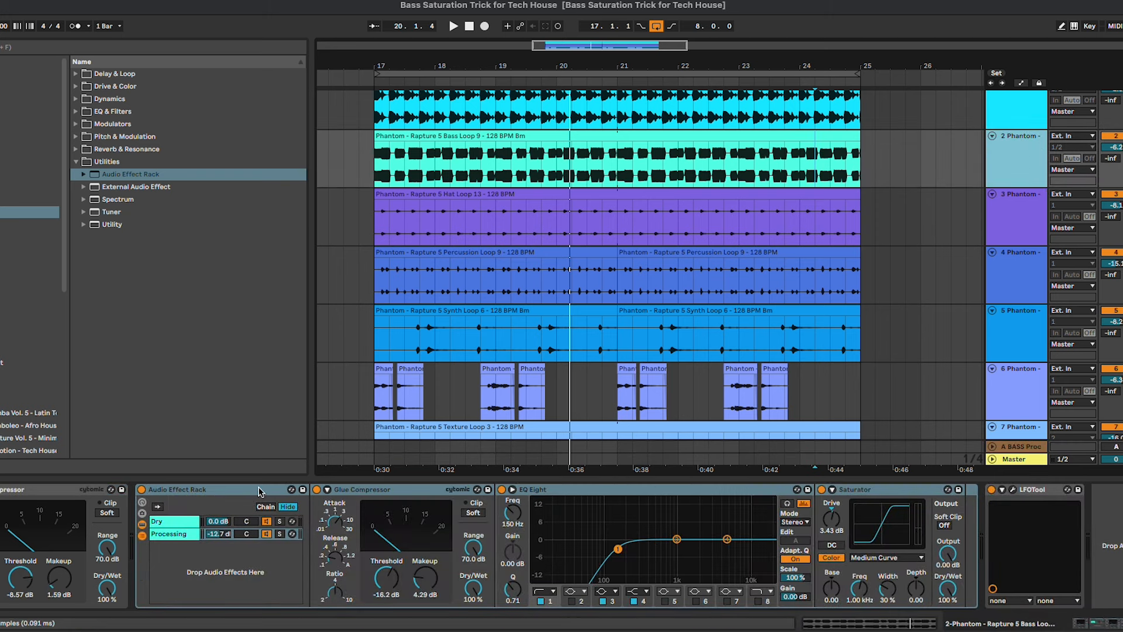
mouse_move(70, 494)
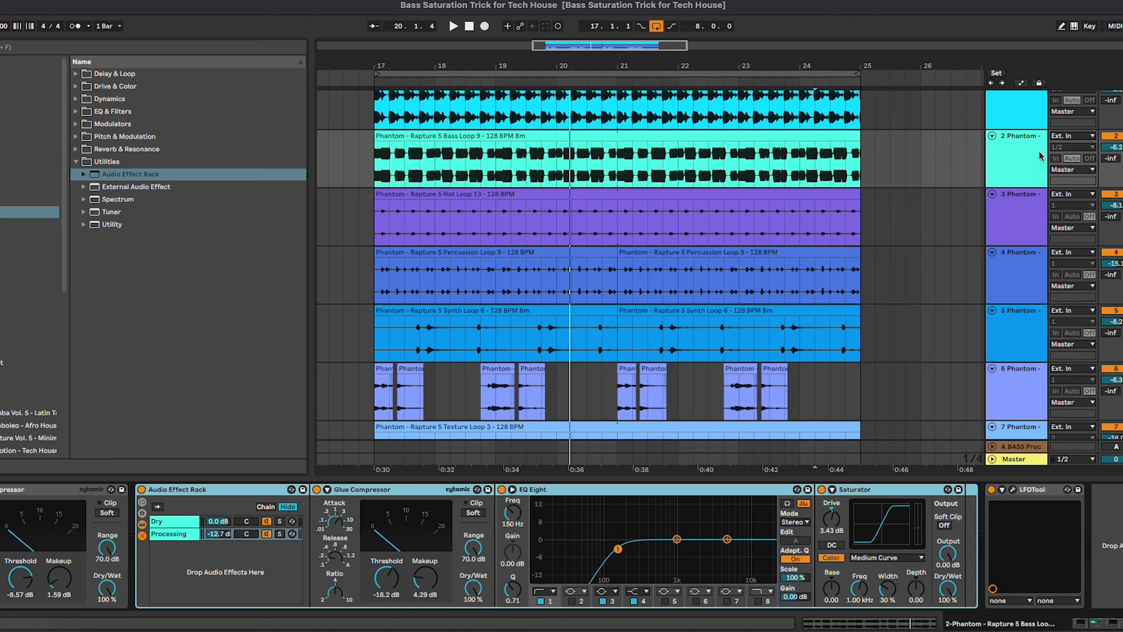
Step: While playing, set the Processing chain's Saturator to Soft Sine and lower the chain to -15.7 dB
left_click(452, 26)
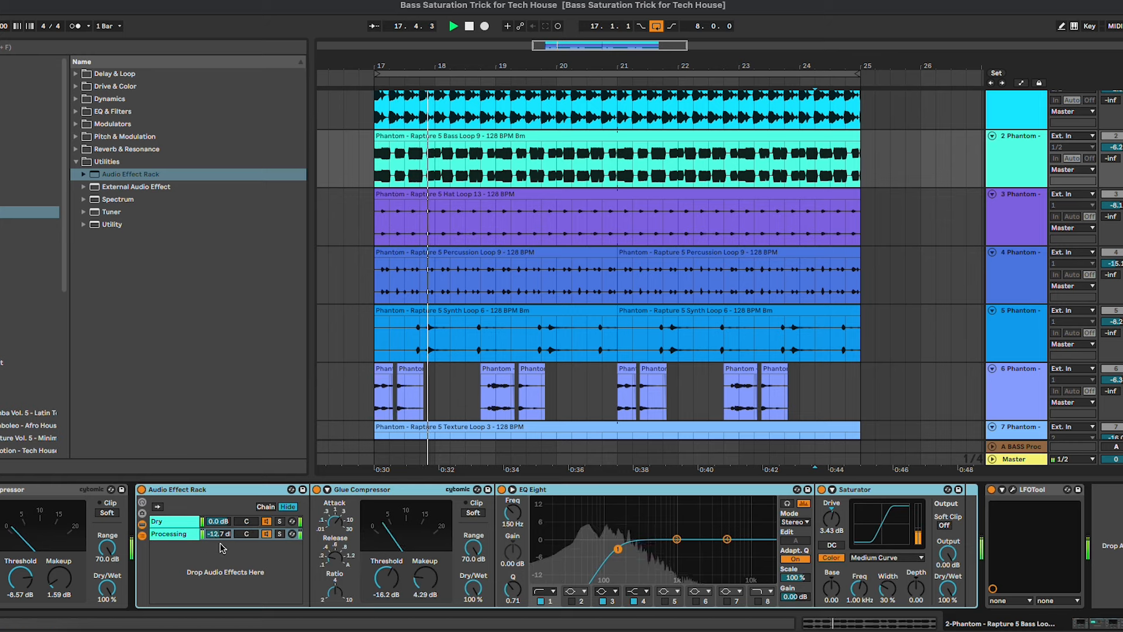
left_click(886, 557)
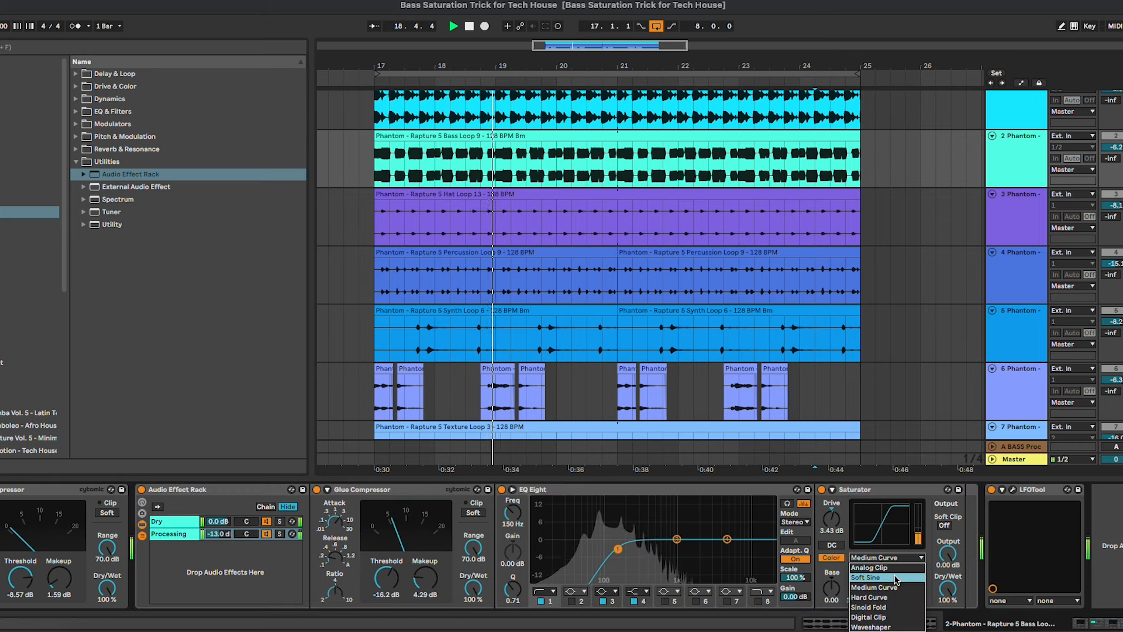
left_click(871, 576)
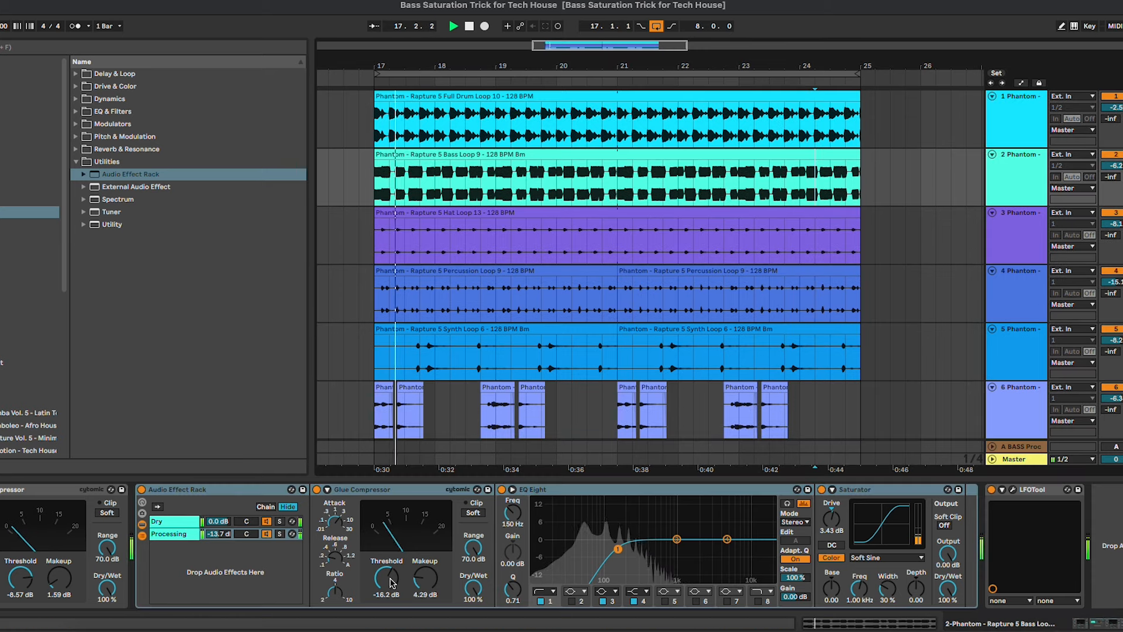
left_click(452, 25)
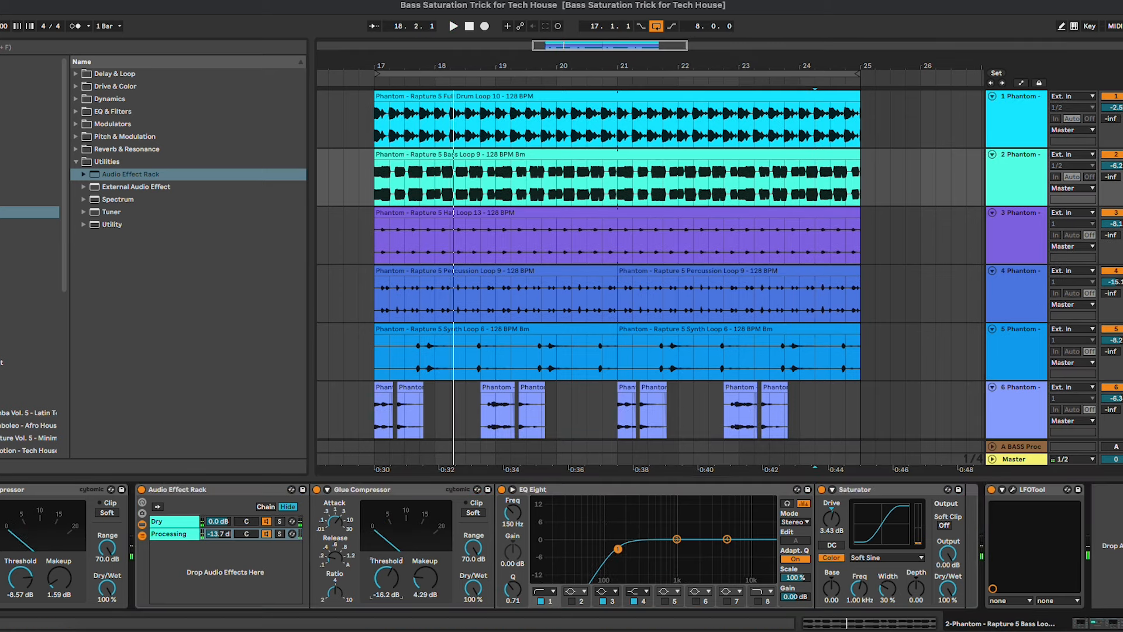